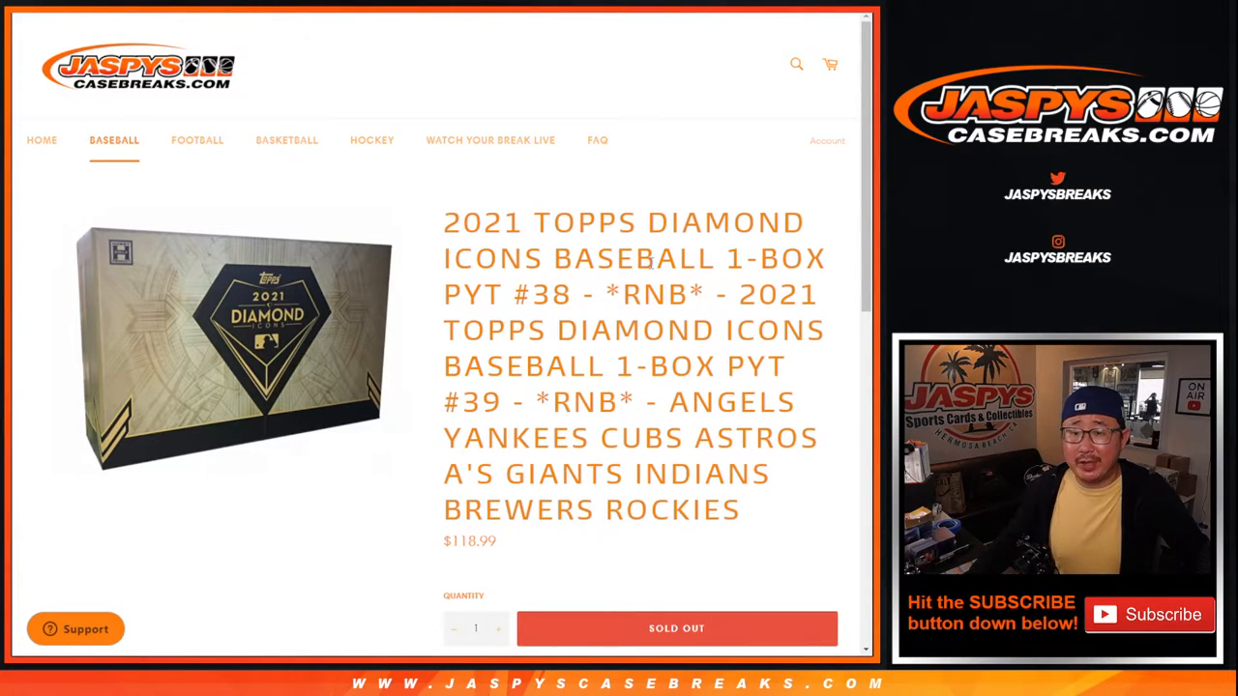
Review the page, highlighting the number 38 in the title, and roll the two virtual dice.
{"action": "left_click_drag", "start_coordinate": [673, 400], "coordinate": [735, 473]}
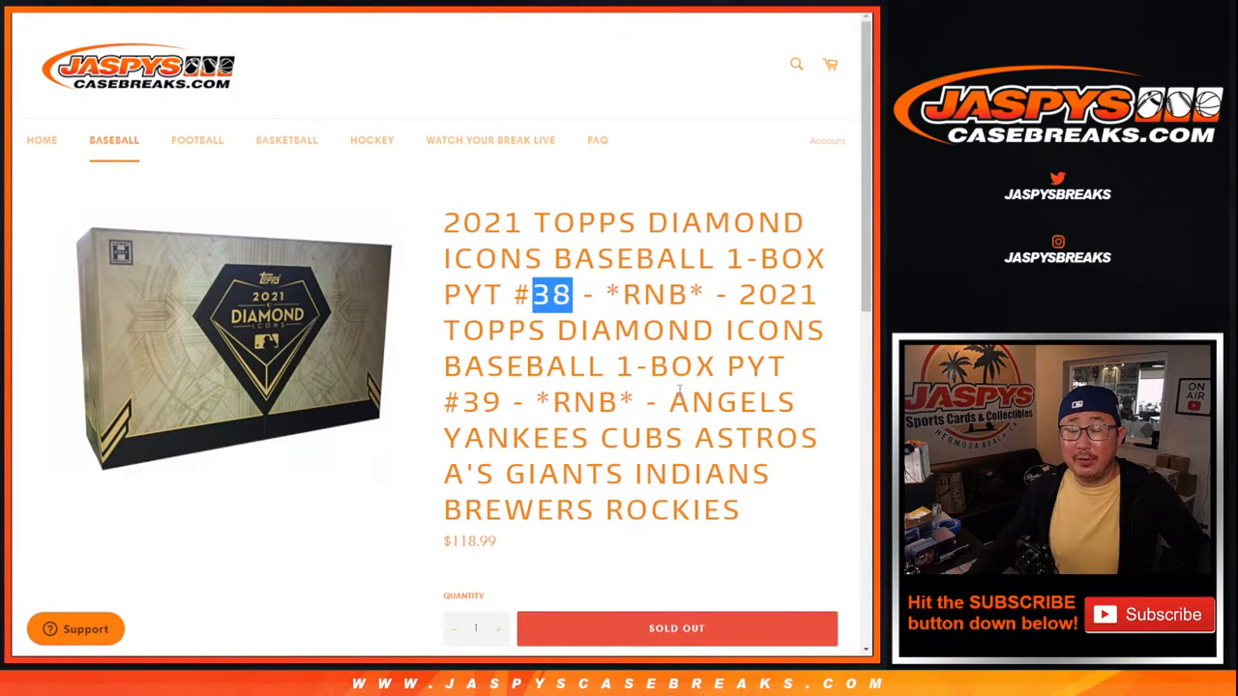
{"action": "scroll", "scroll_direction": "down", "scroll_amount": 3}
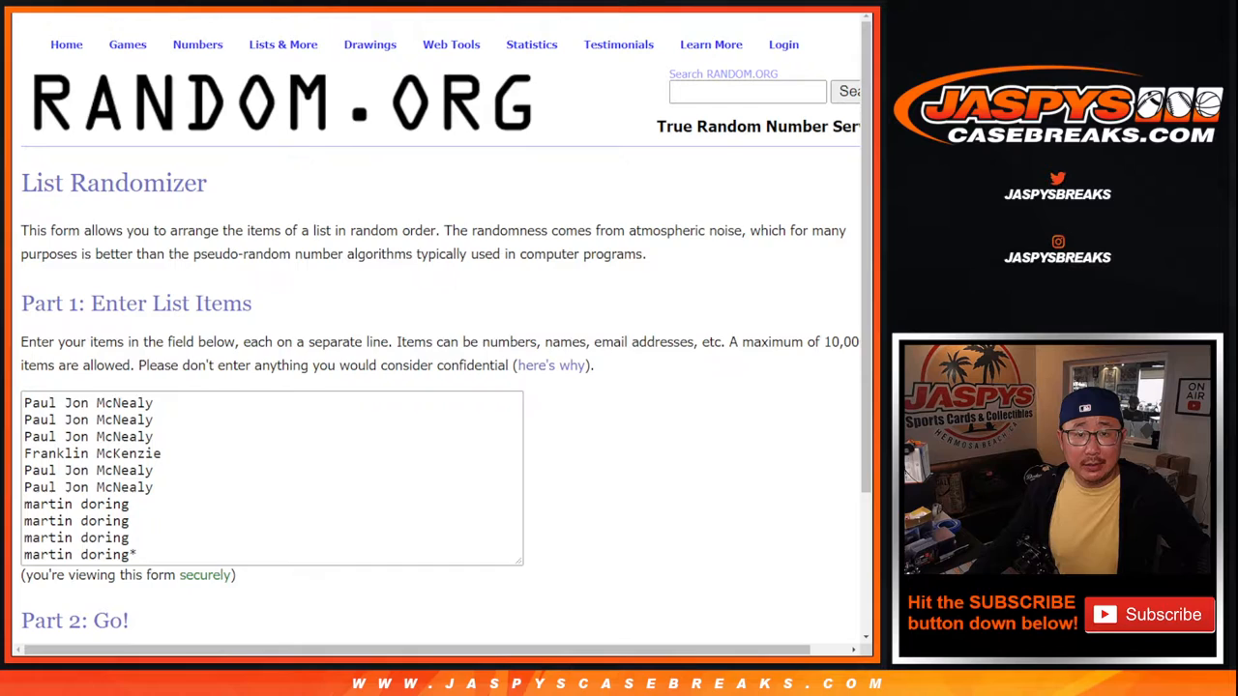
{"action": "scroll", "scroll_direction": "down", "scroll_amount": 3}
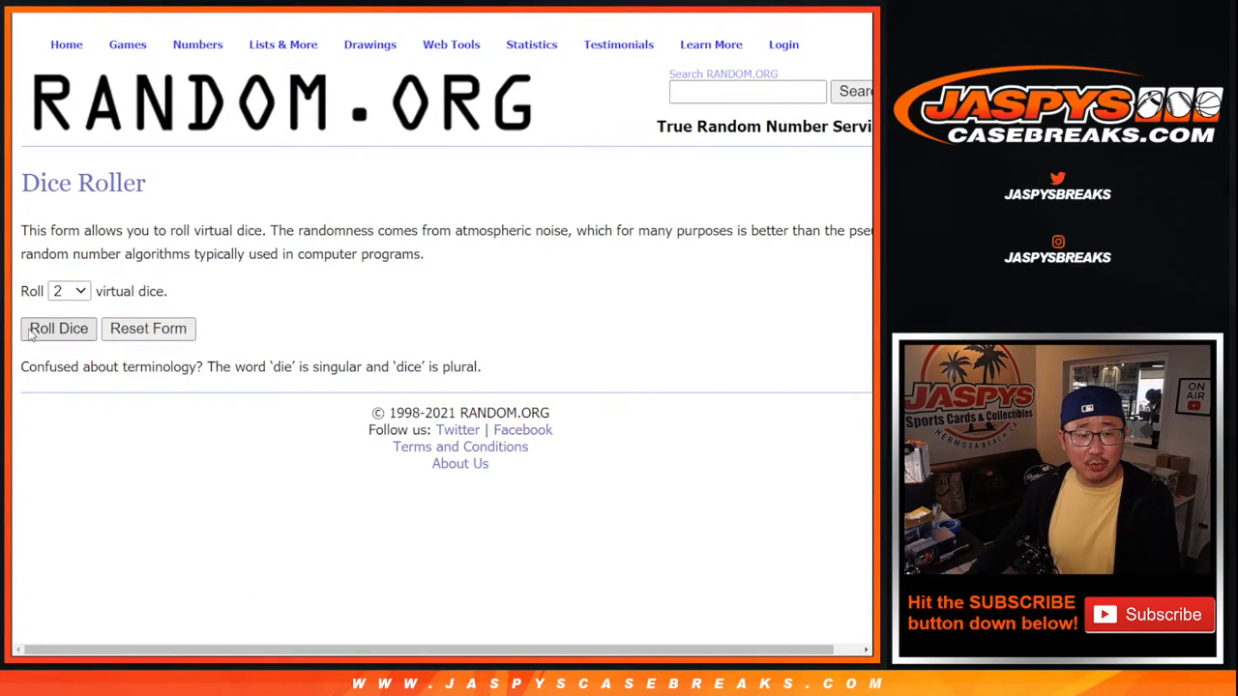
{"action": "left_click", "coordinate": [58, 329]}
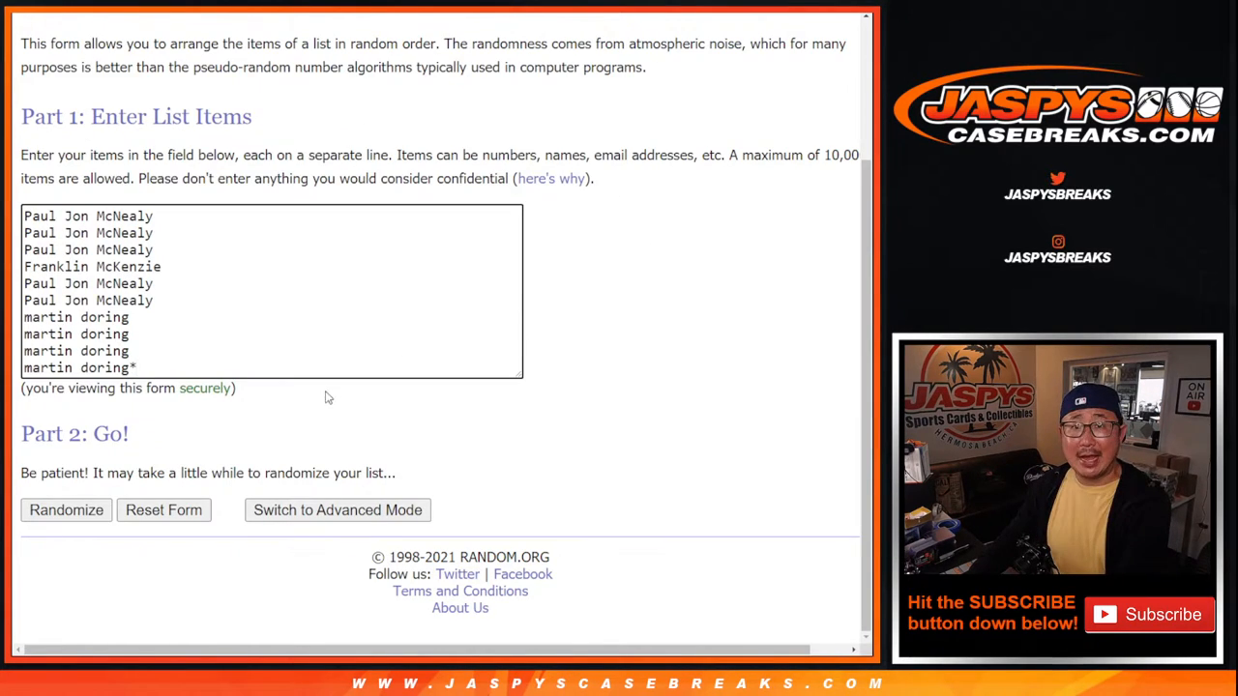
Shuffle the ten-name list repeatedly with Again, then go back to the form for a new list.
{"action": "left_click", "coordinate": [65, 511]}
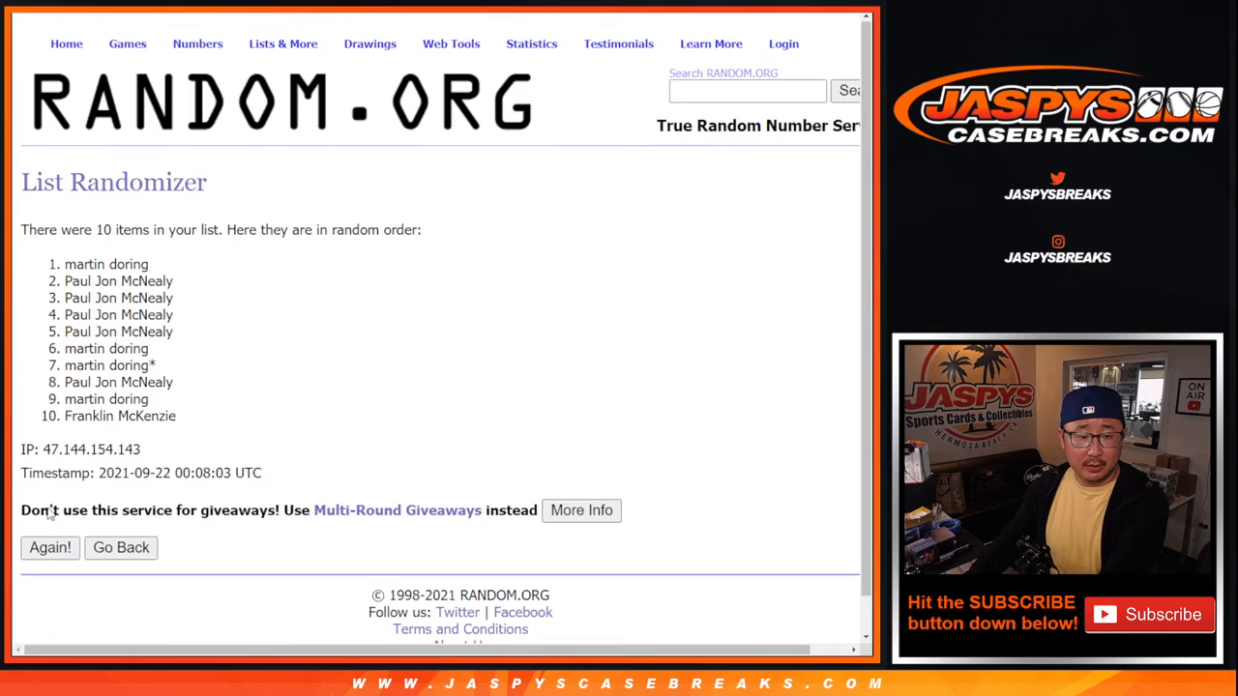
{"action": "left_click", "coordinate": [50, 547]}
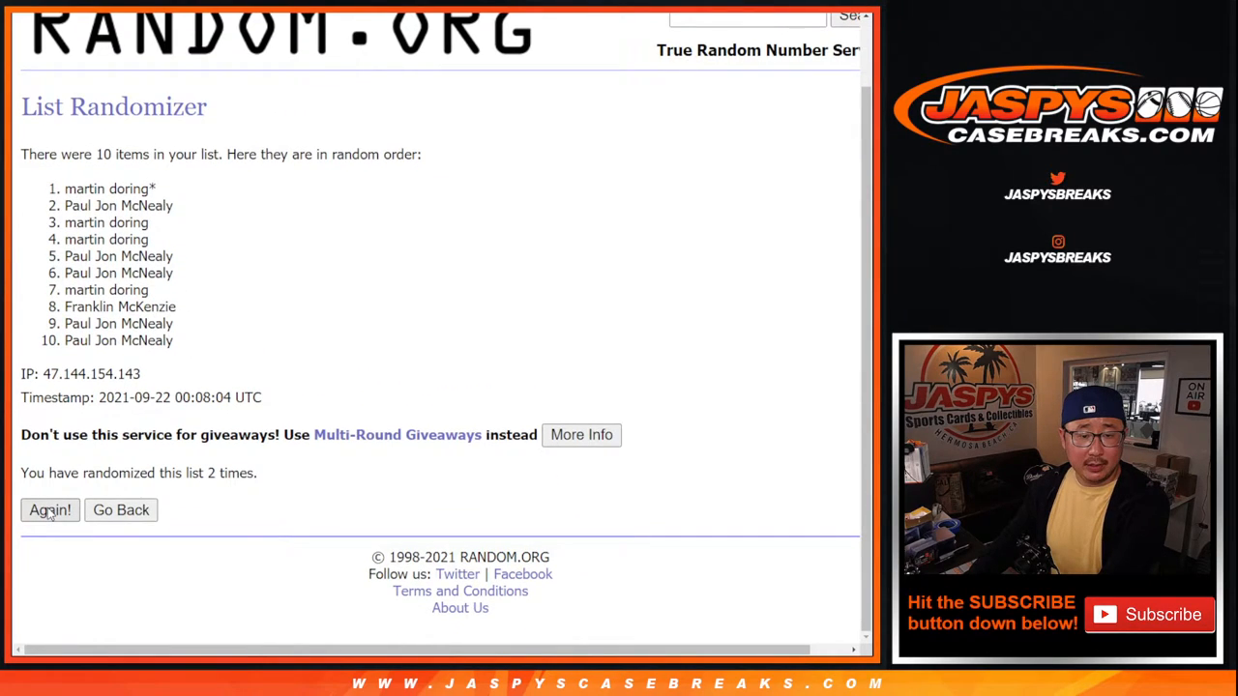
{"action": "left_click", "coordinate": [50, 510]}
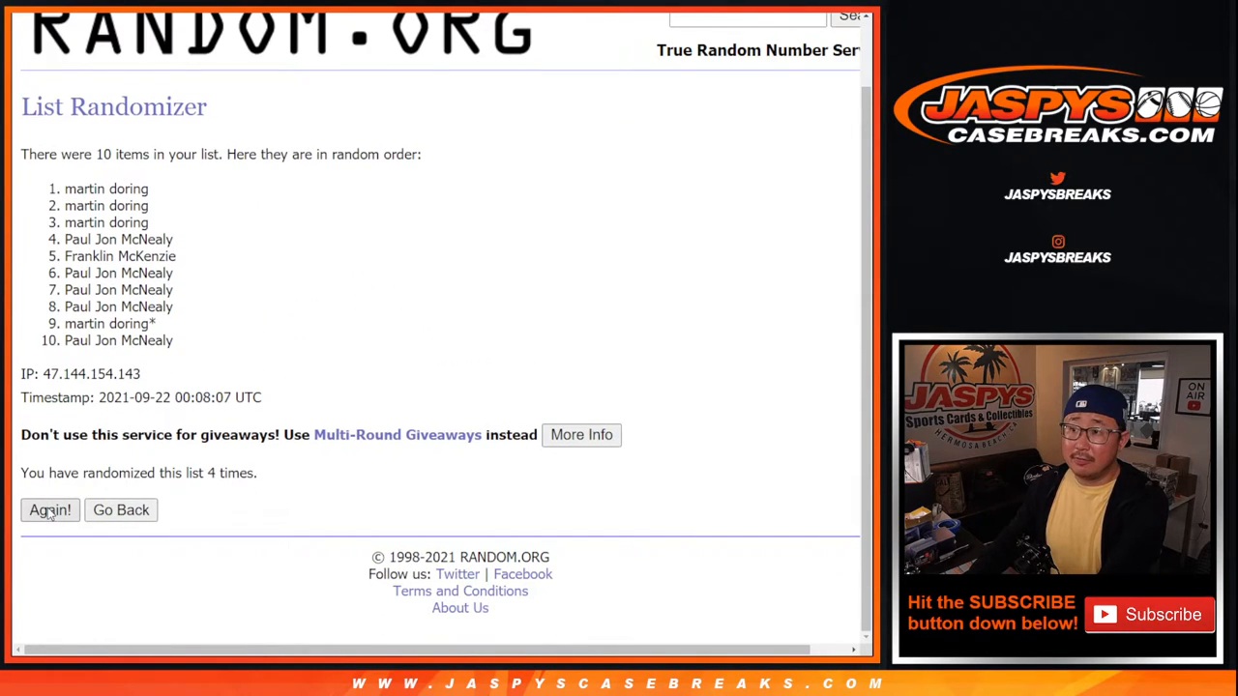
{"action": "left_click", "coordinate": [50, 510]}
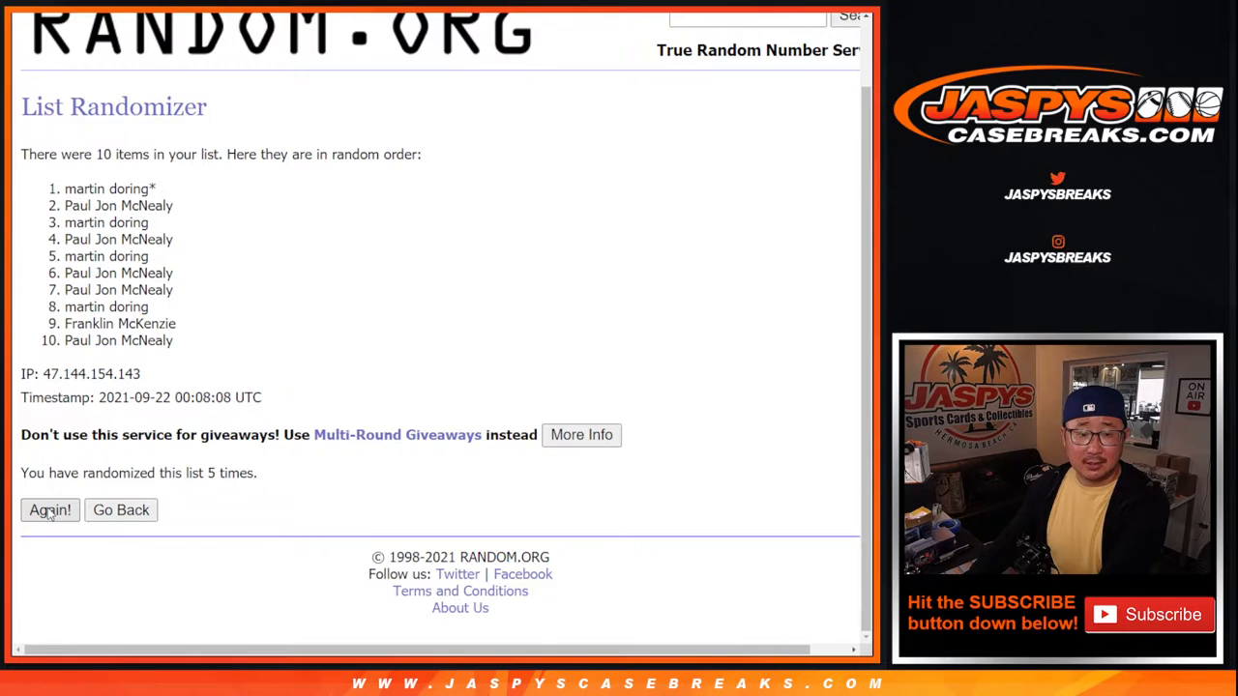
{"action": "left_click", "coordinate": [50, 510]}
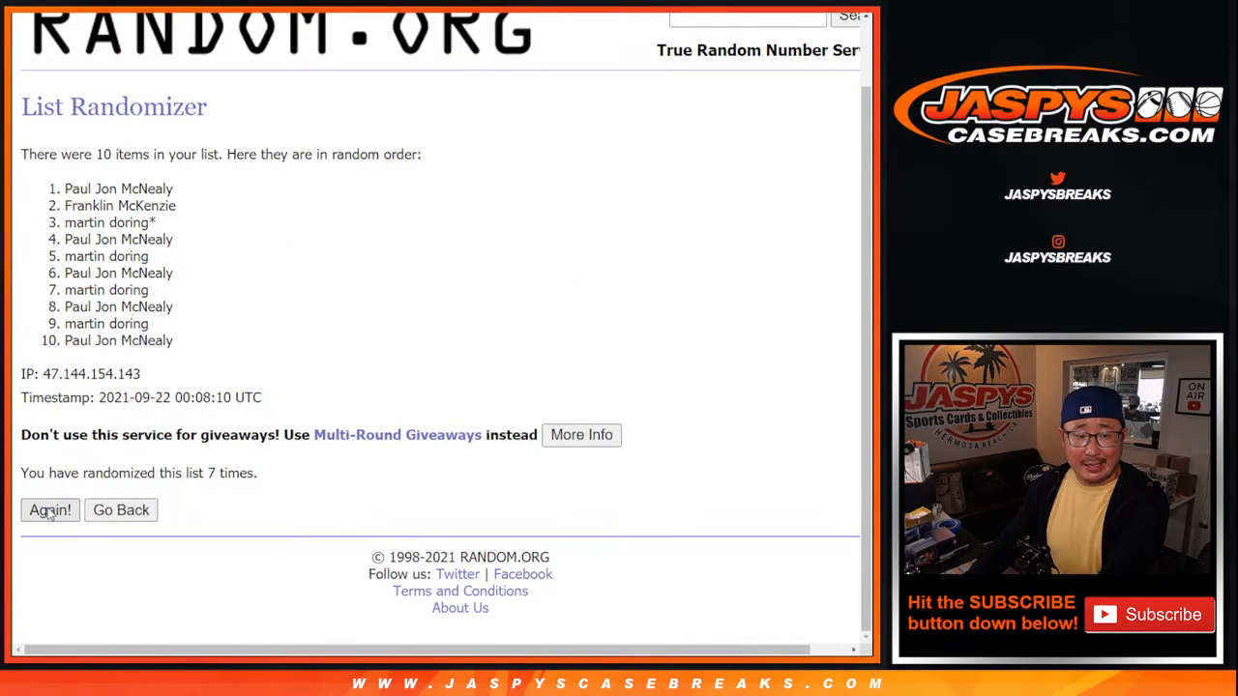
{"action": "left_click", "coordinate": [50, 511]}
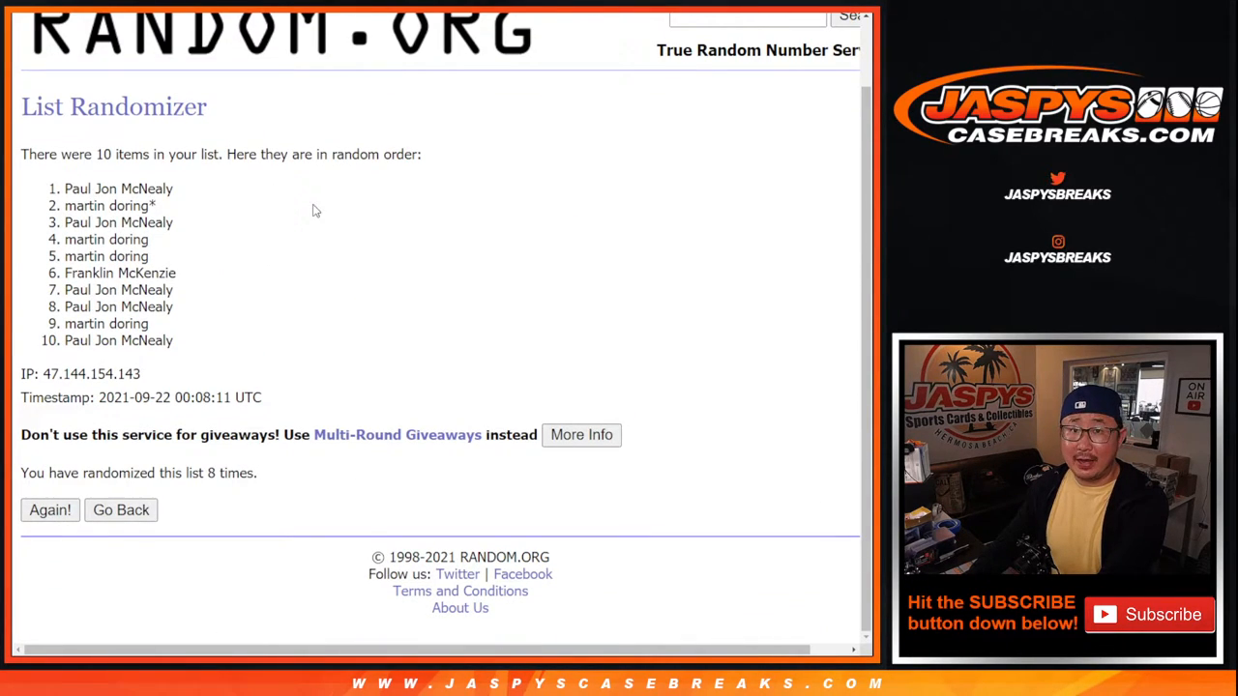
{"action": "left_click", "coordinate": [50, 511]}
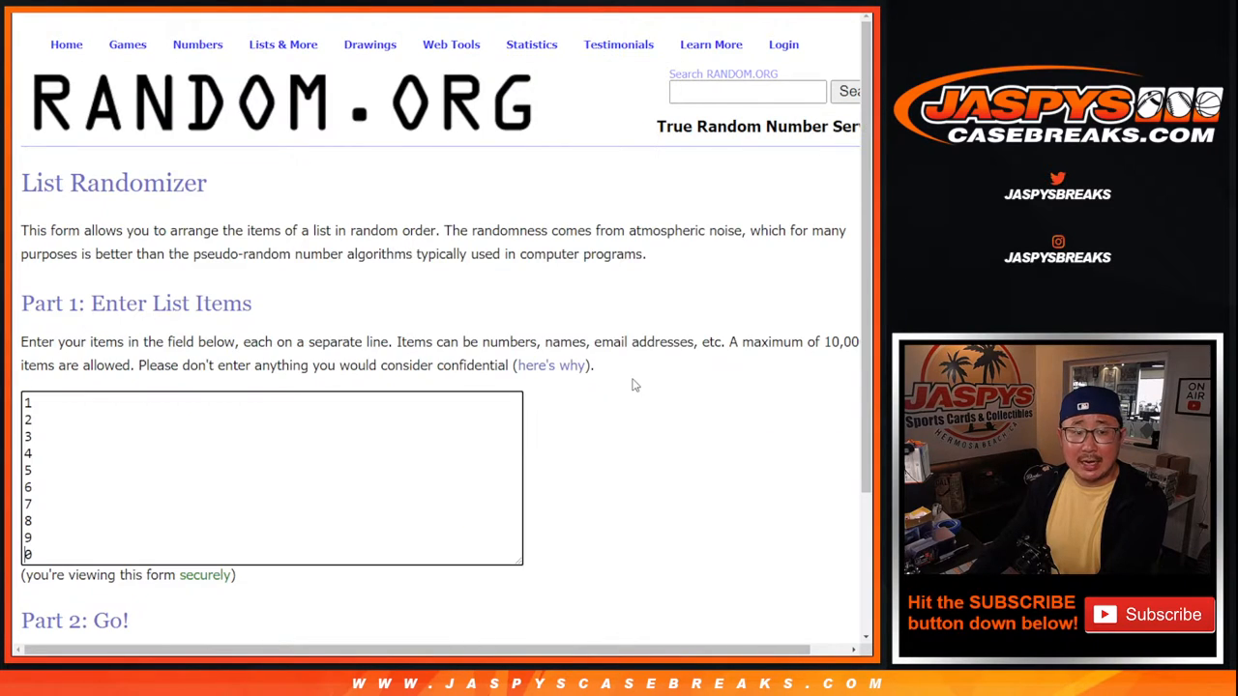
Randomize the digits 0 through 9 and reshuffle them about six more times with Again.
{"action": "scroll", "scroll_direction": "down", "scroll_amount": 3}
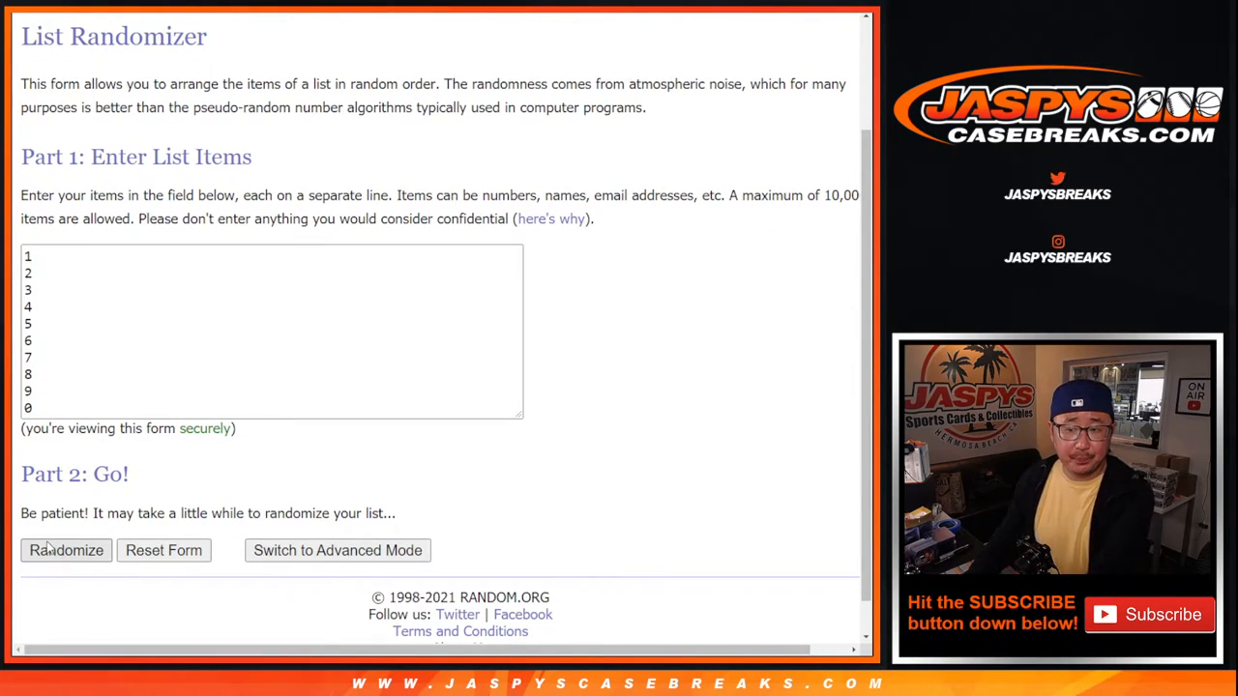
{"action": "left_click", "coordinate": [66, 549]}
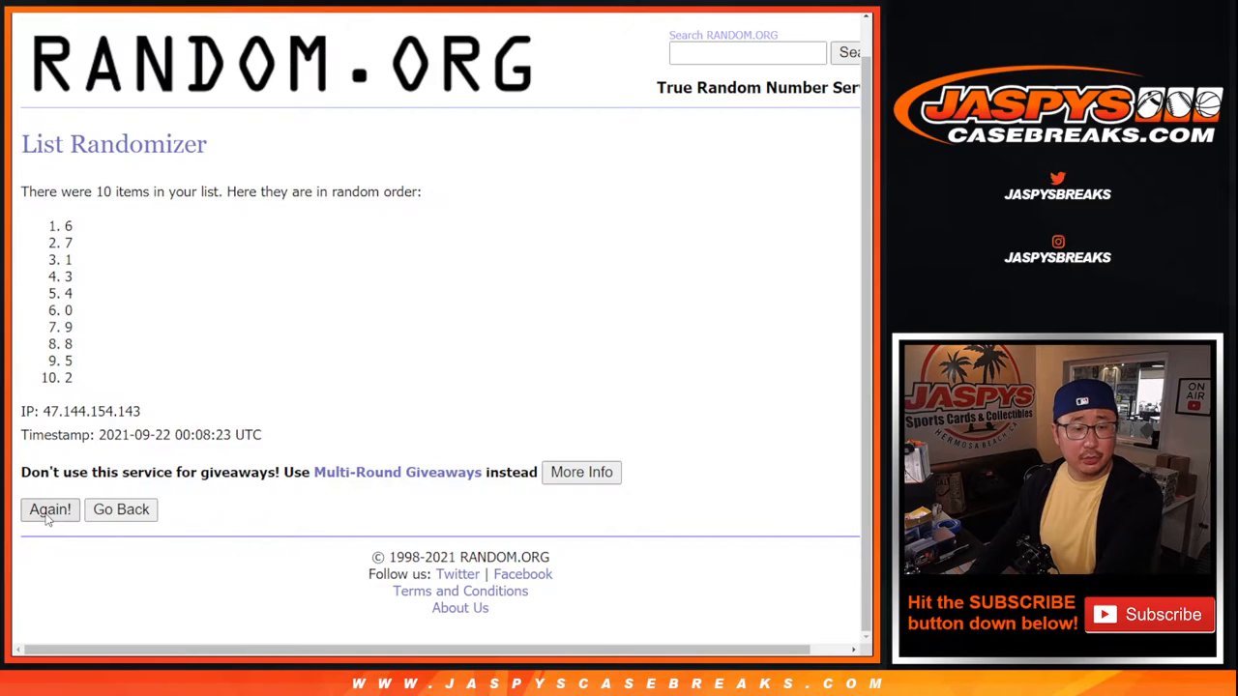
{"action": "left_click", "coordinate": [50, 510]}
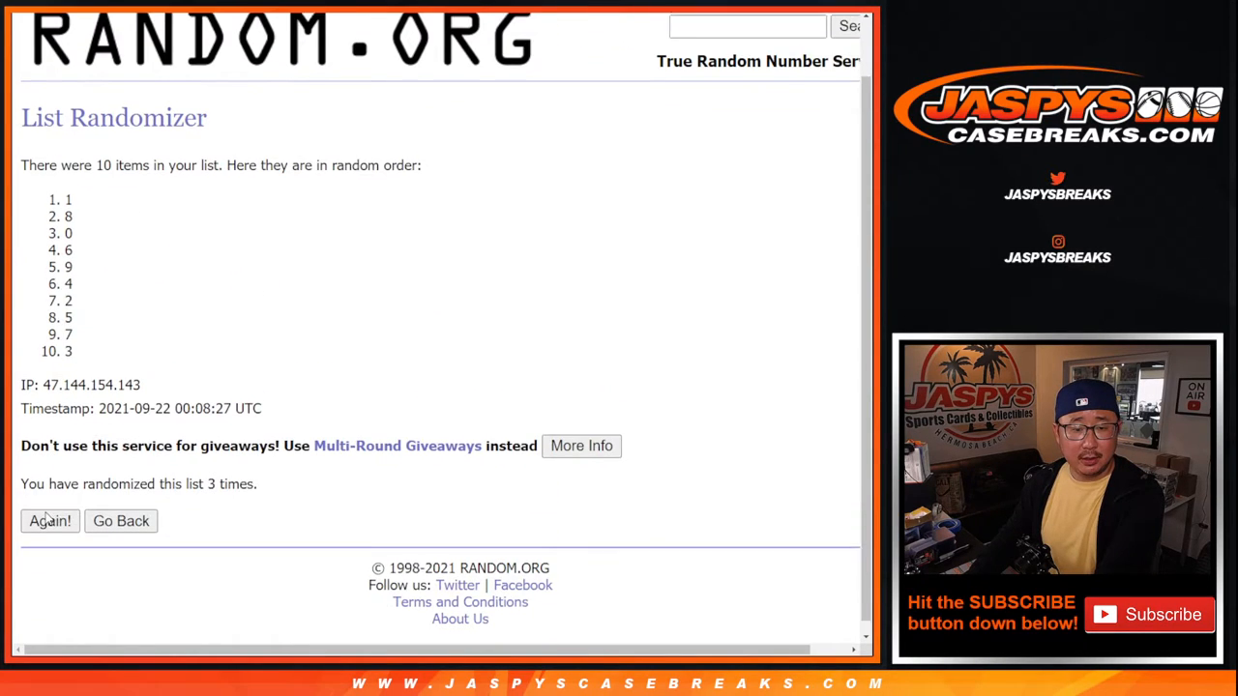
{"action": "left_click", "coordinate": [51, 520]}
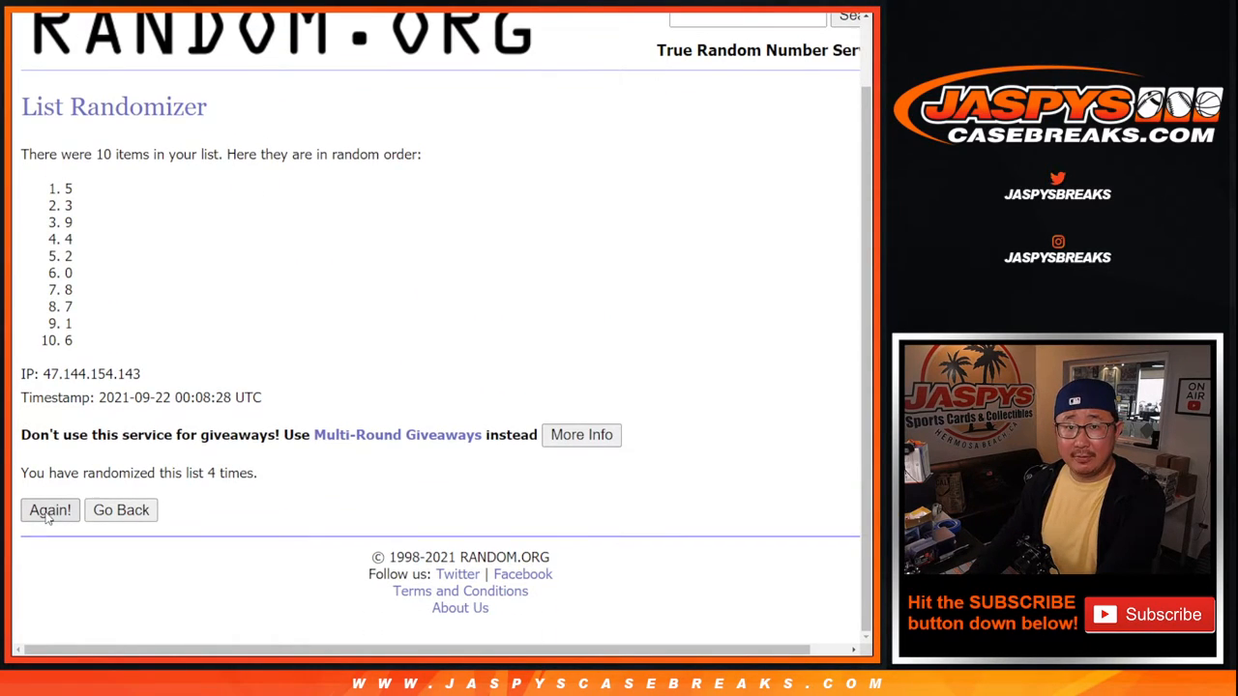
{"action": "left_click", "coordinate": [50, 511]}
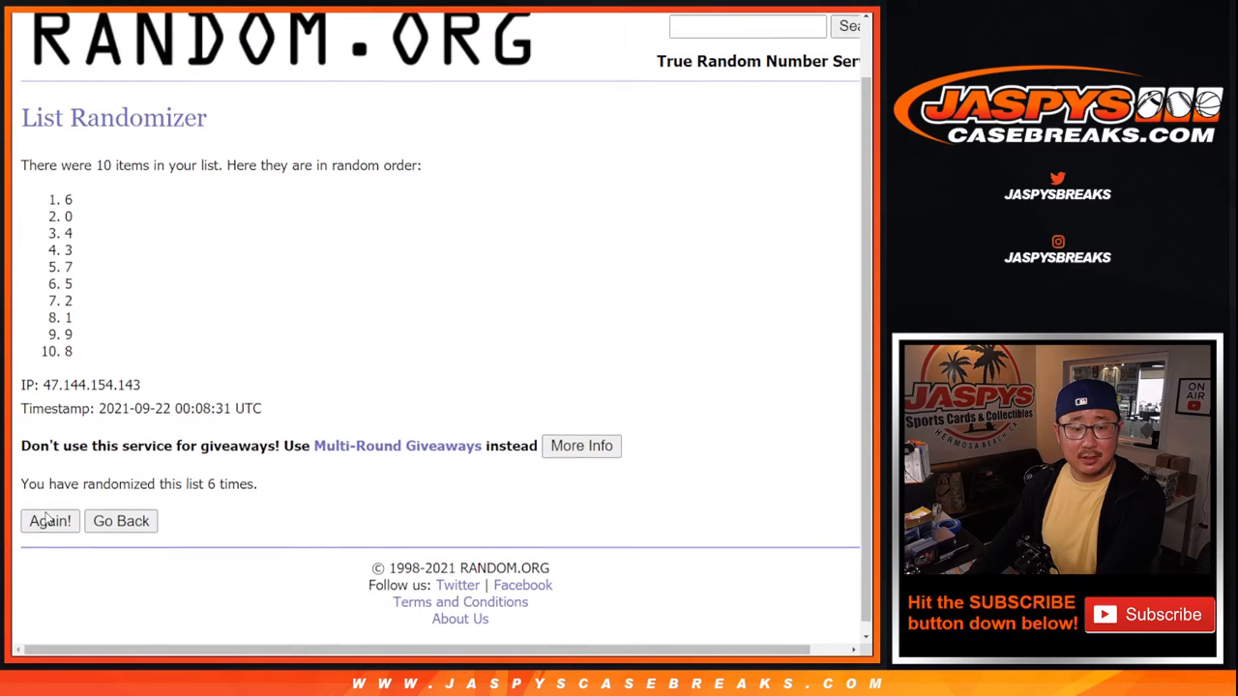
{"action": "left_click", "coordinate": [50, 521]}
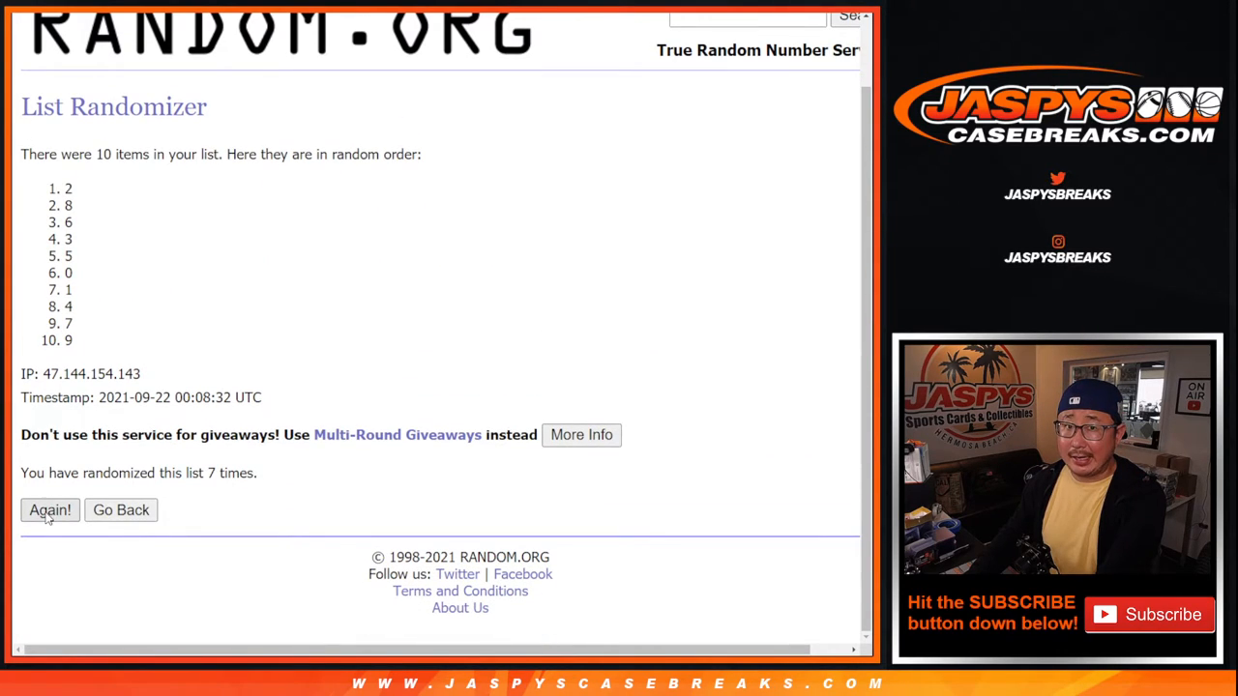
{"action": "left_click", "coordinate": [51, 511]}
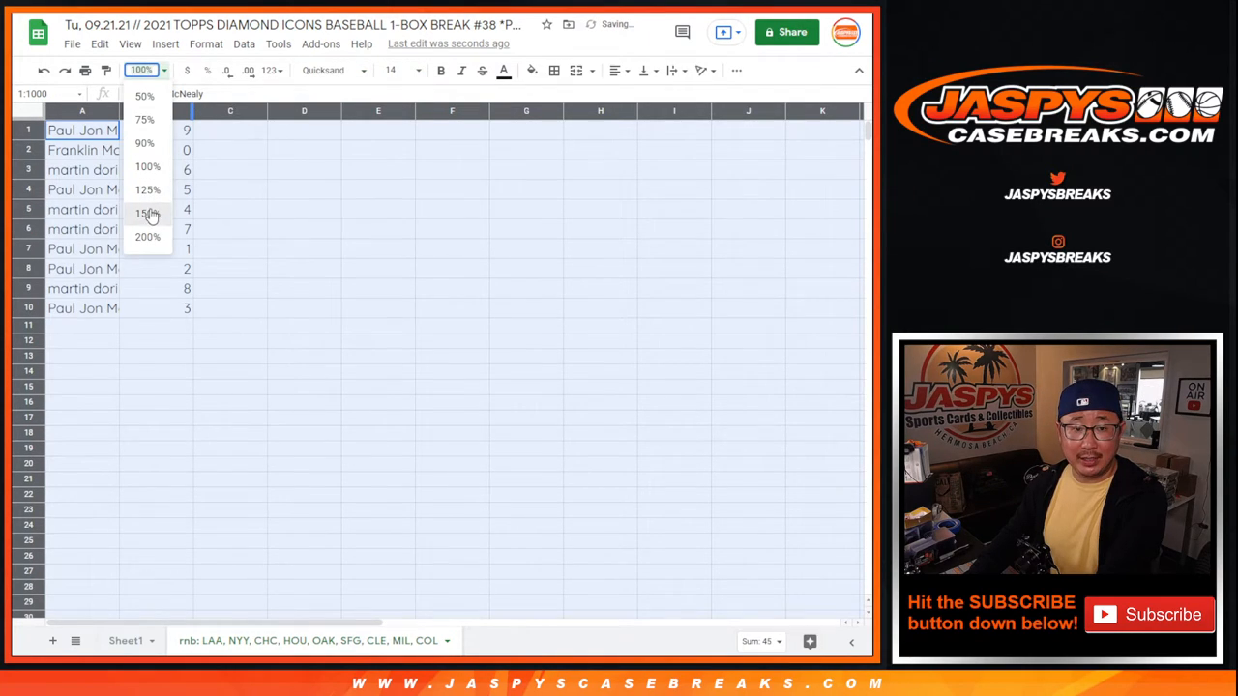
Zoom the sheet to 150% so the pasted names and digits are readable.
{"action": "left_click", "coordinate": [147, 212]}
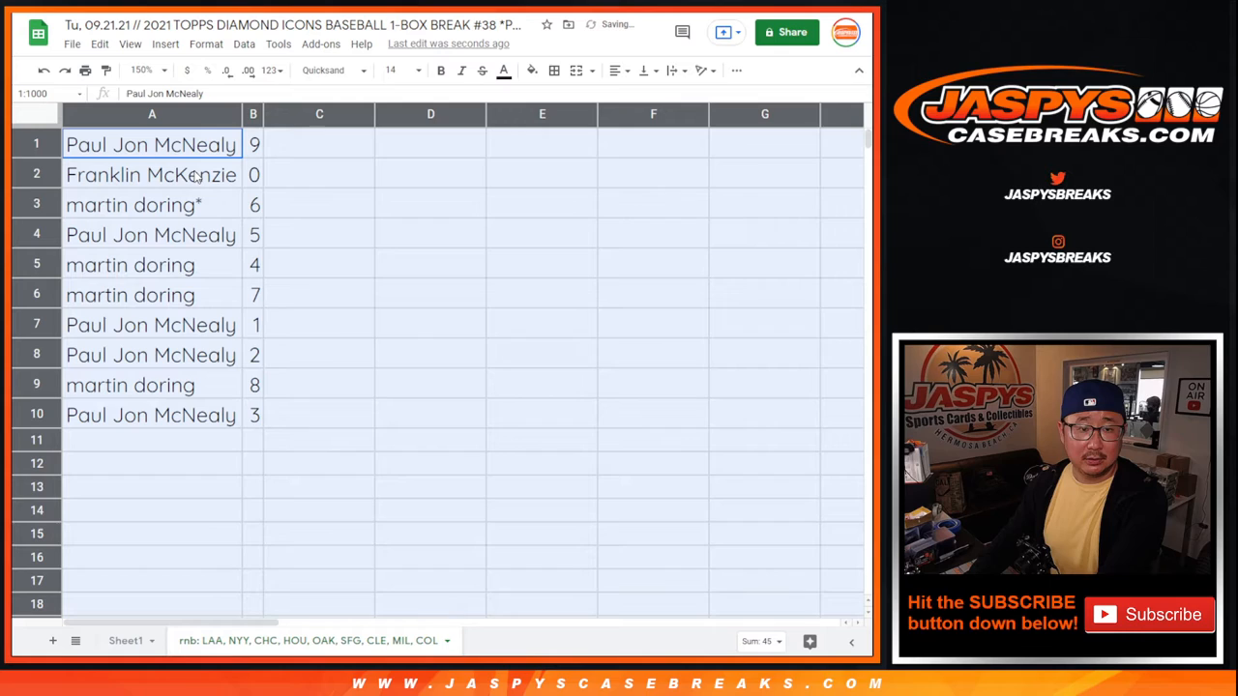
{"action": "left_click", "coordinate": [151, 174]}
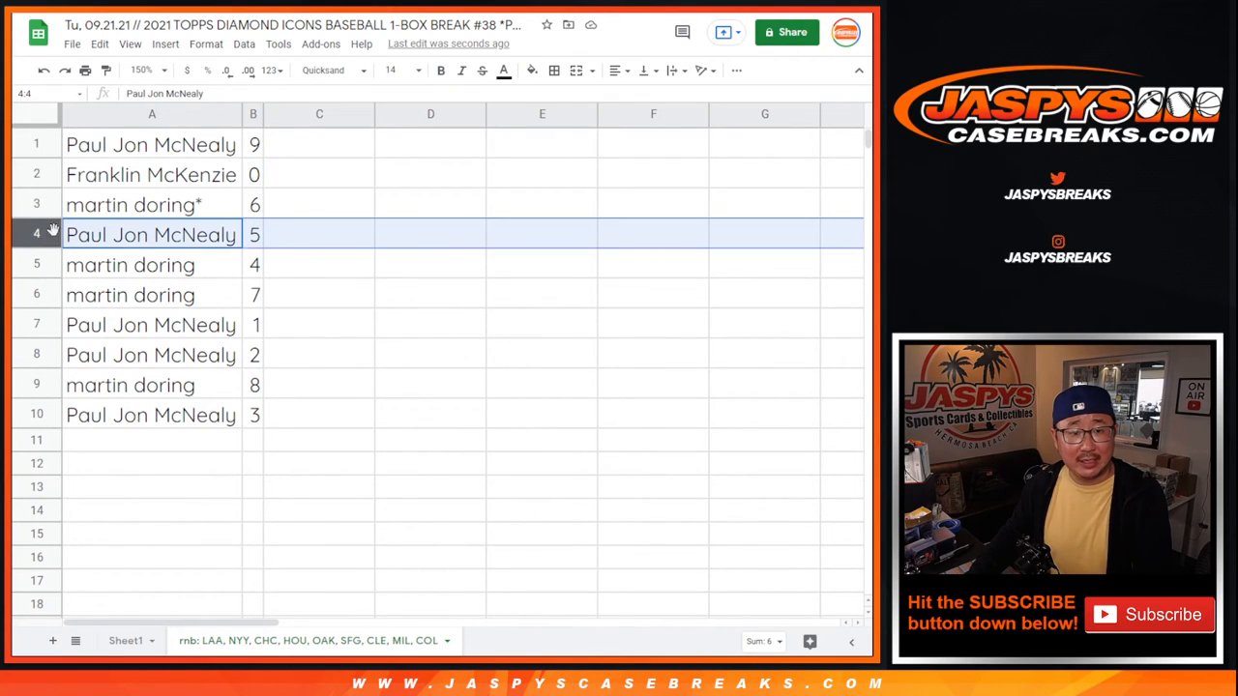
Walk through rows 6, 7, 8 and 10 checking each name–digit pair, then bring up the Data menu.
{"action": "left_click", "coordinate": [130, 294]}
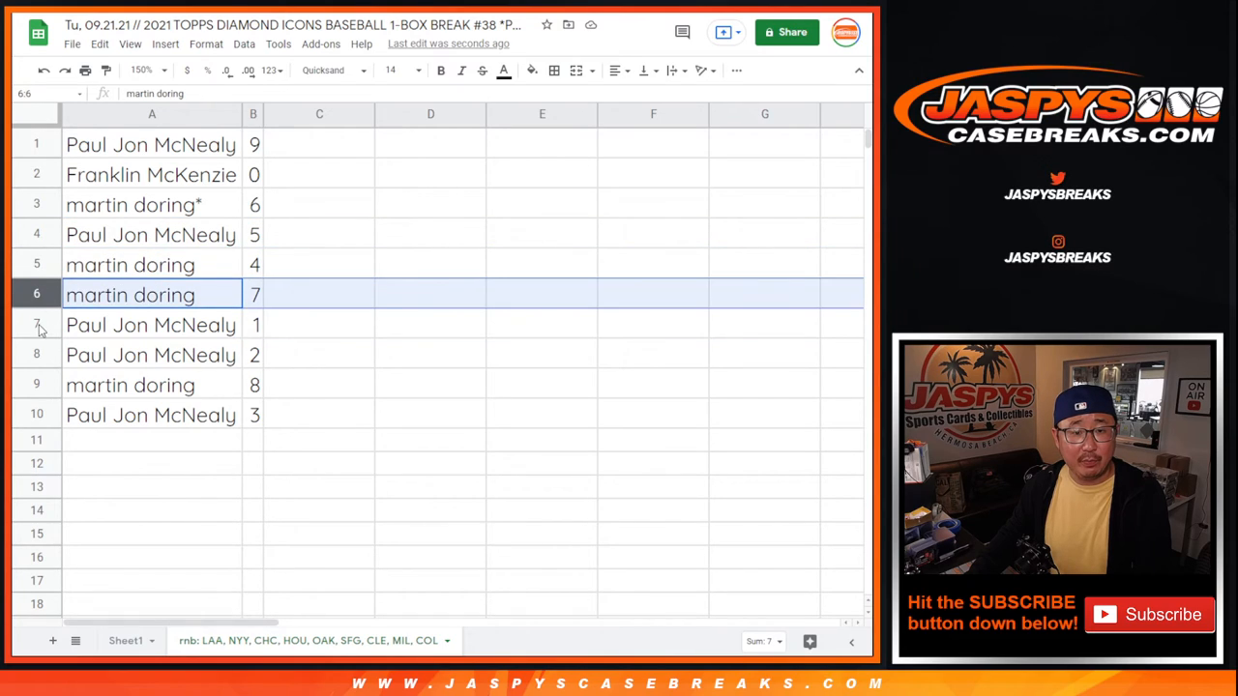
{"action": "left_click", "coordinate": [151, 325]}
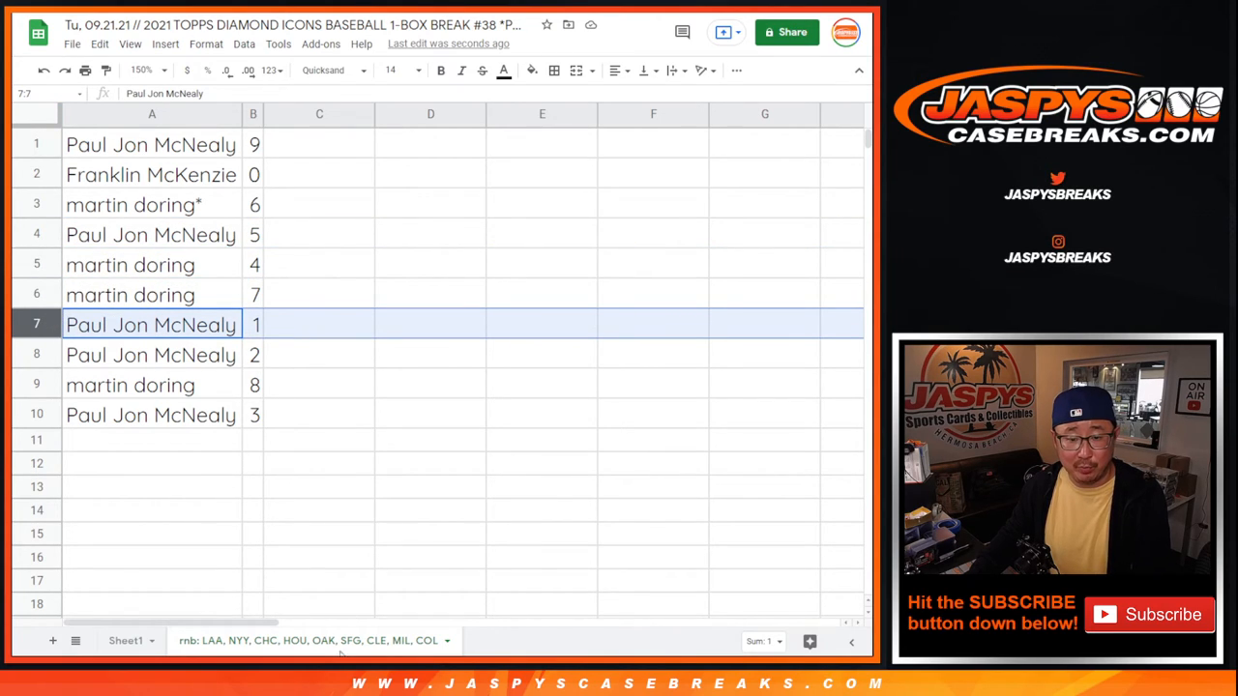
{"action": "left_click", "coordinate": [151, 356]}
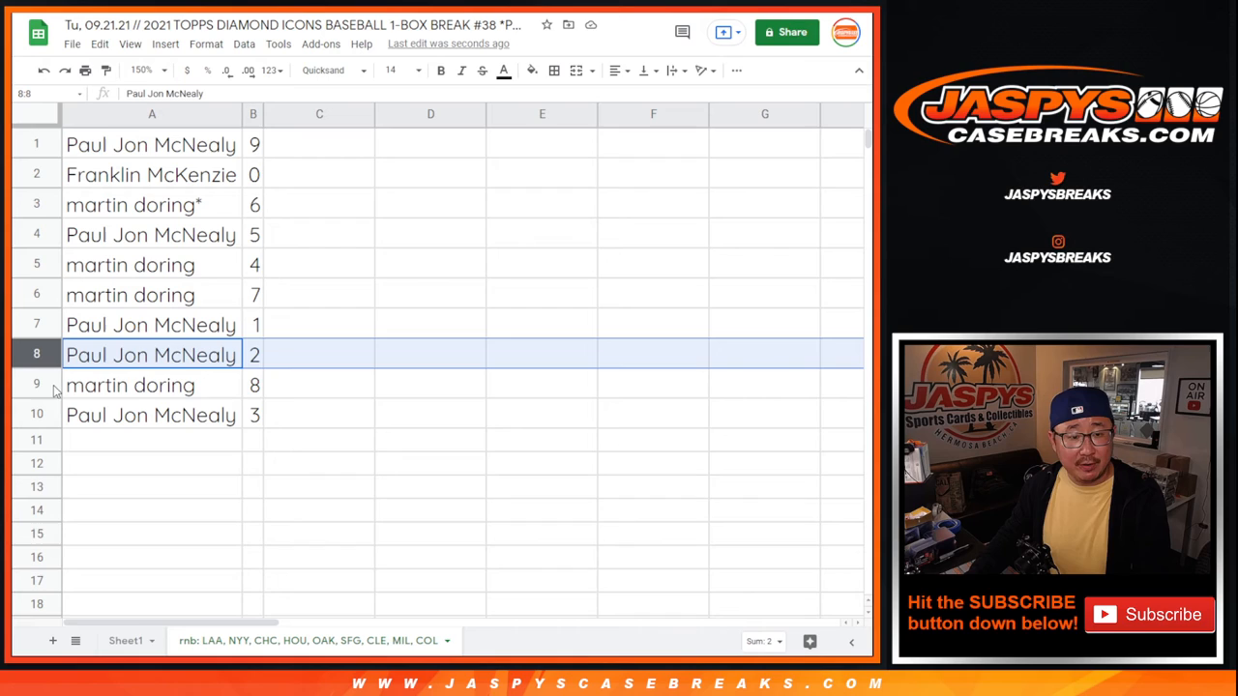
{"action": "left_click", "coordinate": [151, 414]}
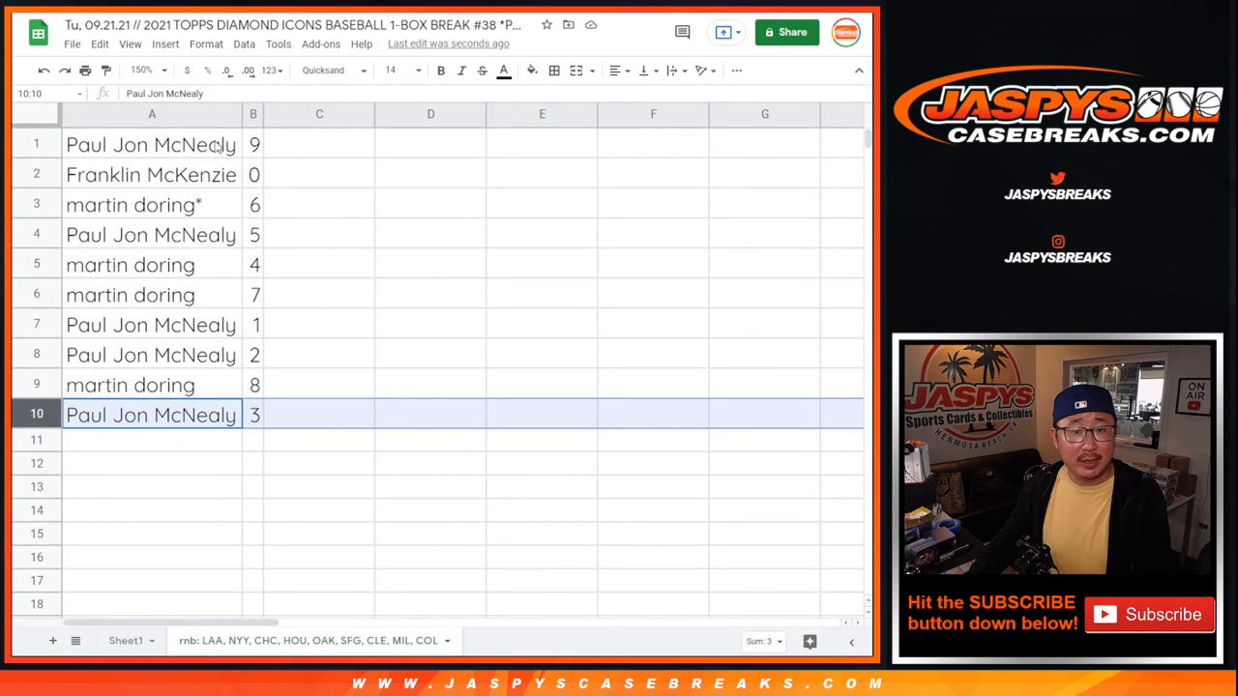
{"action": "left_click", "coordinate": [243, 43]}
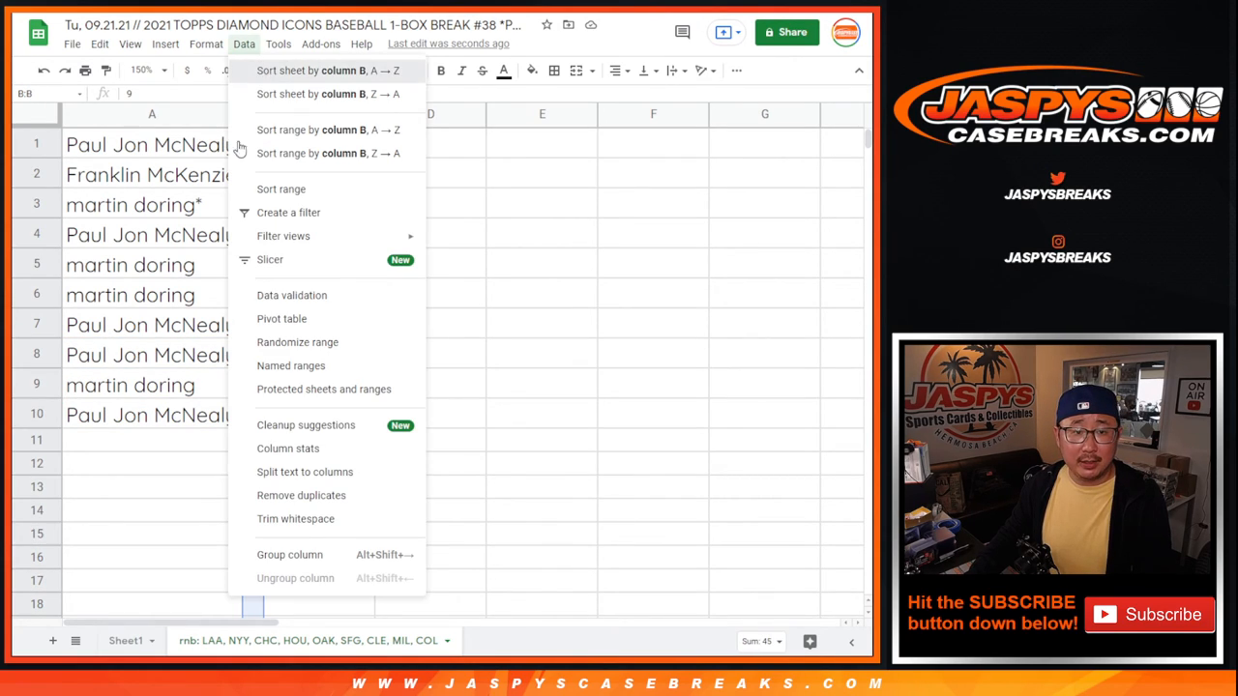
Sort the sheet by column B A→Z, apply All borders to A1:B10 and deselect to view the result.
{"action": "left_click", "coordinate": [325, 70]}
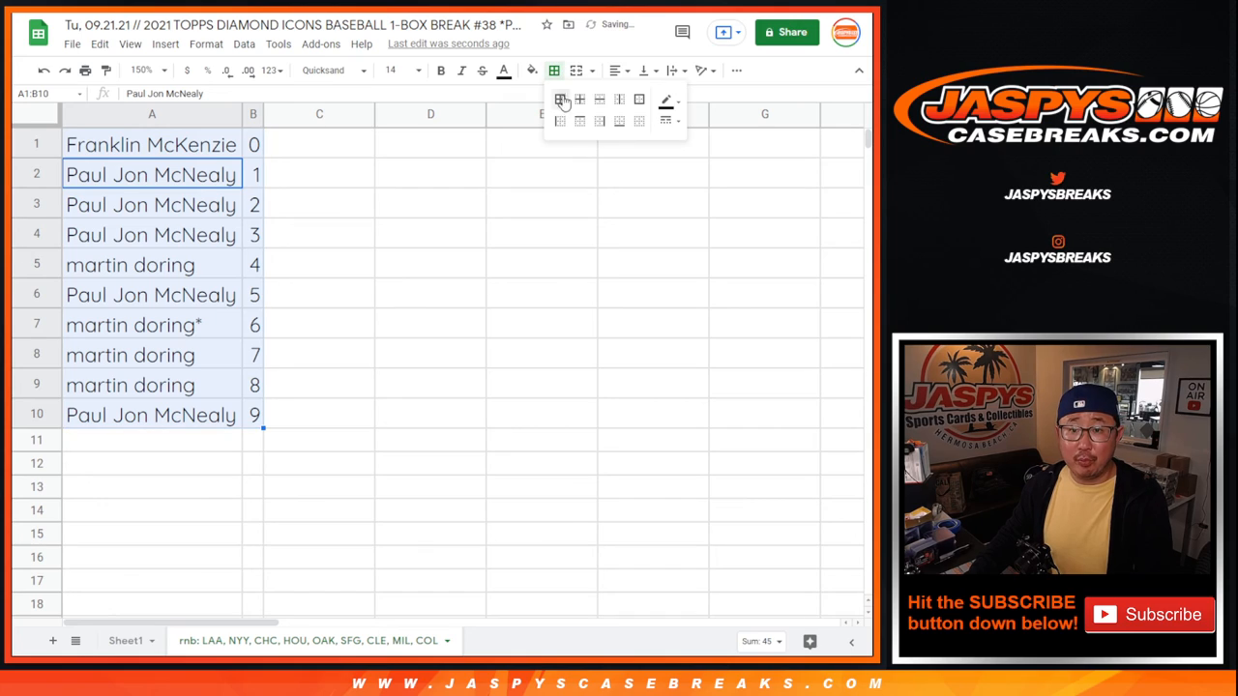
{"action": "left_click", "coordinate": [559, 101]}
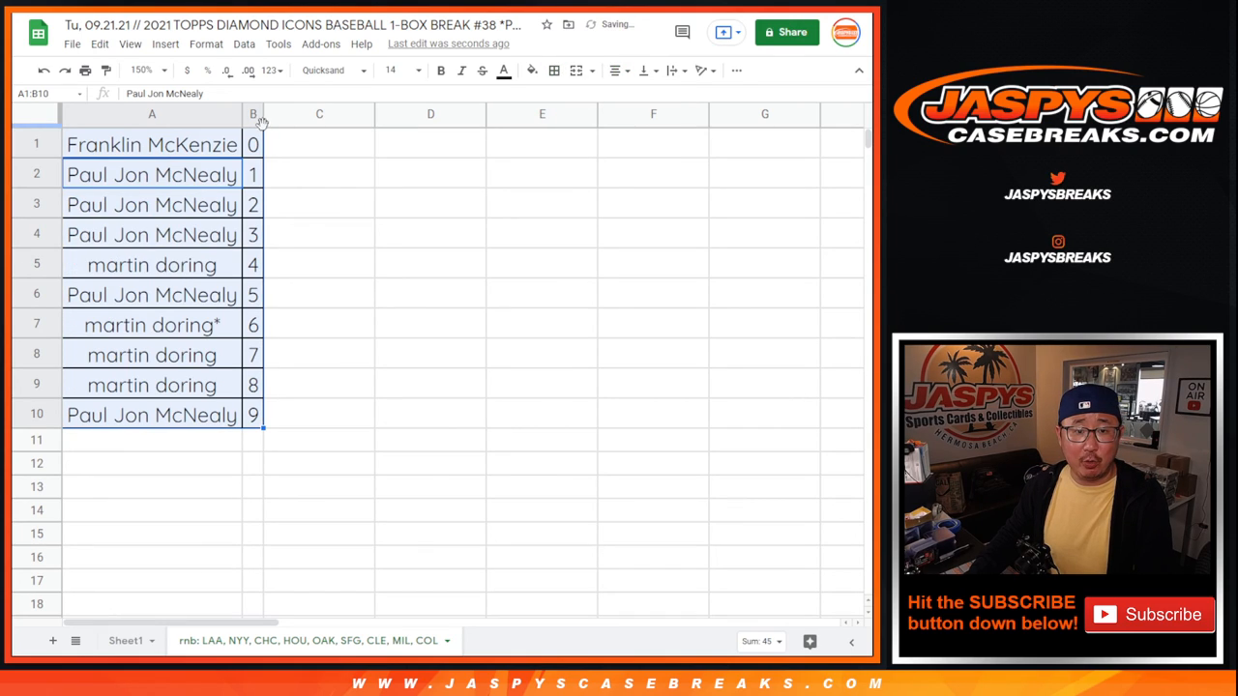
{"action": "left_click", "coordinate": [151, 143]}
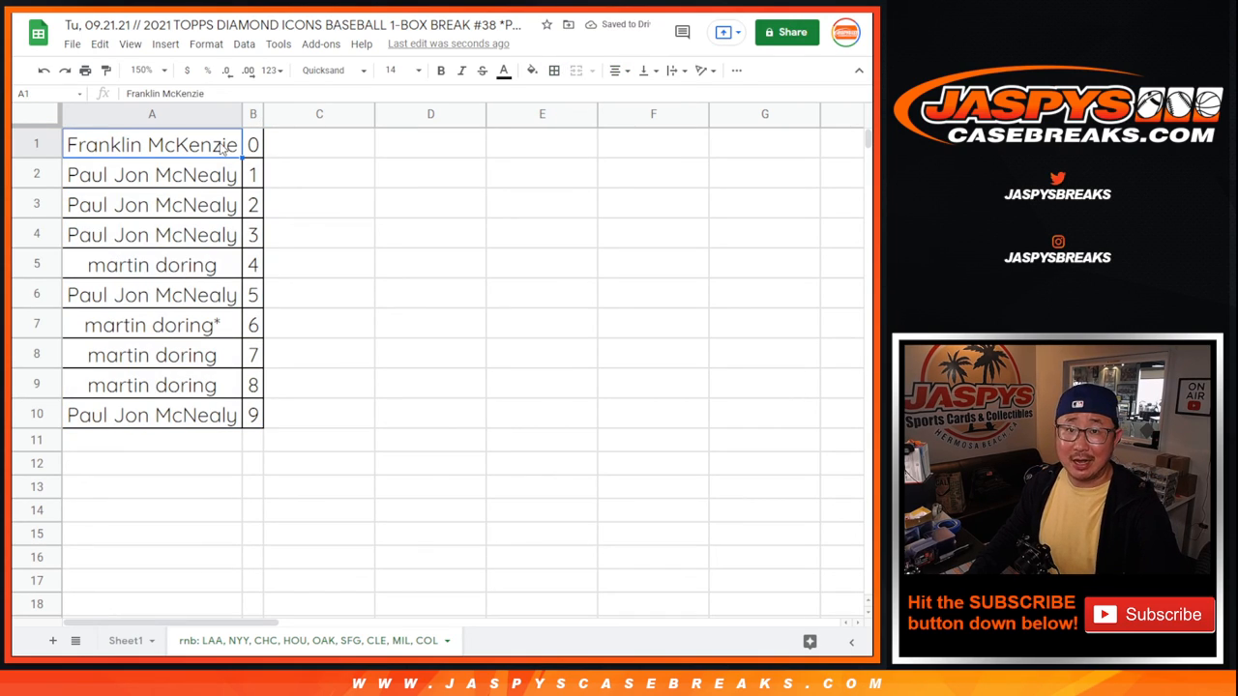